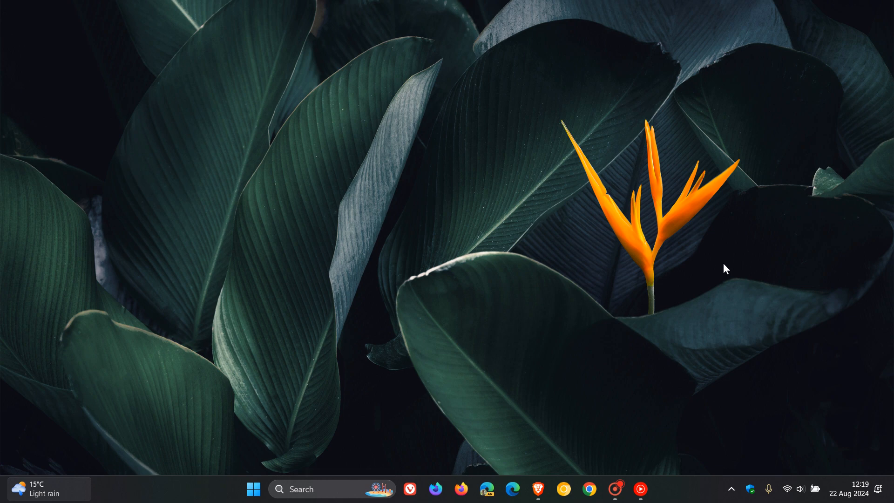
{"action": "mouse_move", "coordinate": [663, 117]}
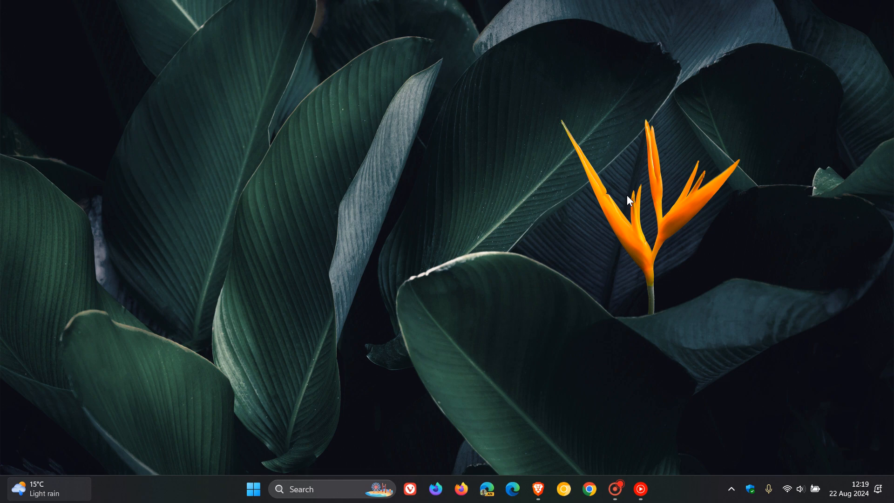
Restore the Brave window showing the SBAT known-issue page and bring the Workaround section into view.
{"action": "left_click", "coordinate": [537, 488]}
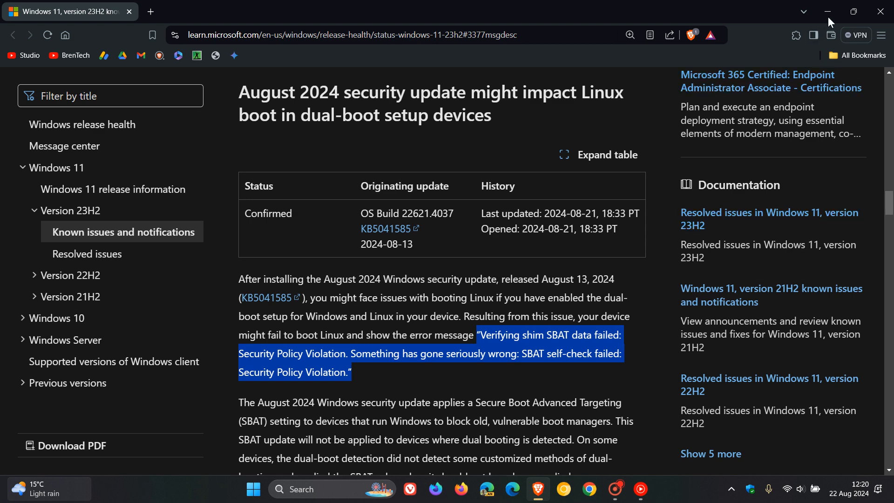
{"action": "left_click", "coordinate": [827, 11]}
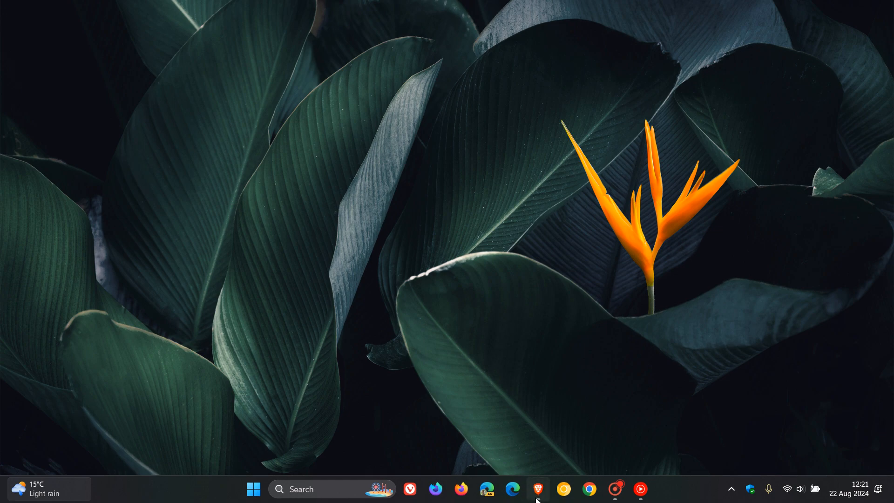
{"action": "left_click", "coordinate": [537, 489]}
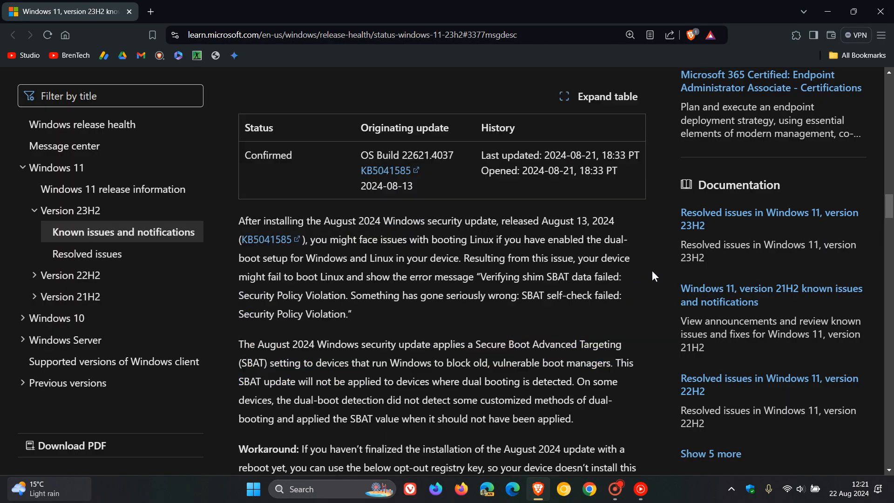
{"action": "scroll", "scroll_direction": "down", "scroll_amount": 3}
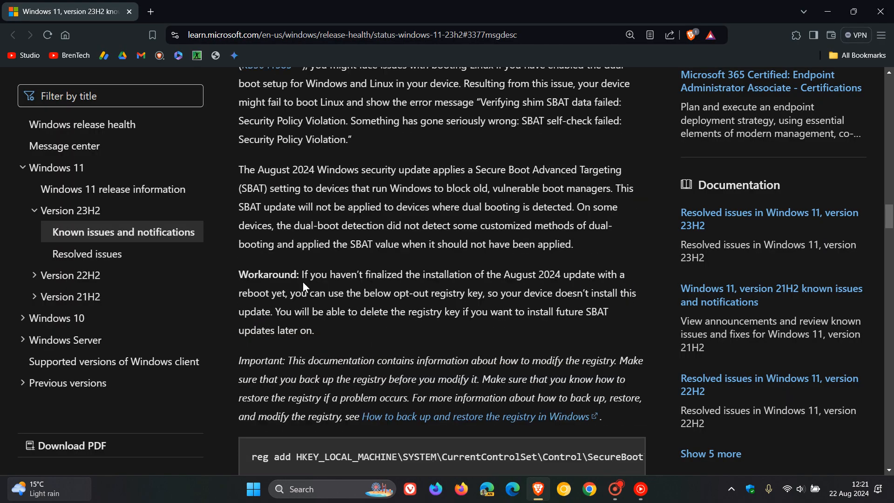
Highlight the entire Workaround paragraph about the opt-out registry key.
{"action": "left_click_drag", "start_coordinate": [302, 274], "coordinate": [482, 273]}
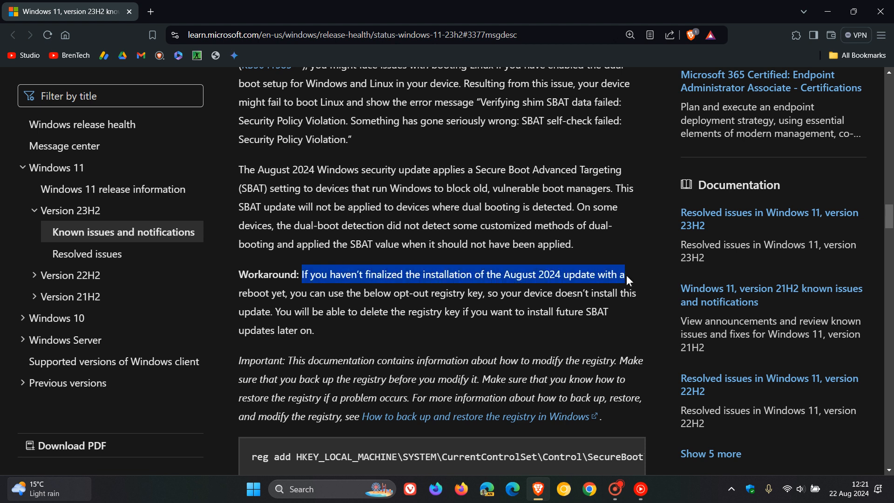
{"action": "left_click_drag", "start_coordinate": [624, 274], "coordinate": [633, 292]}
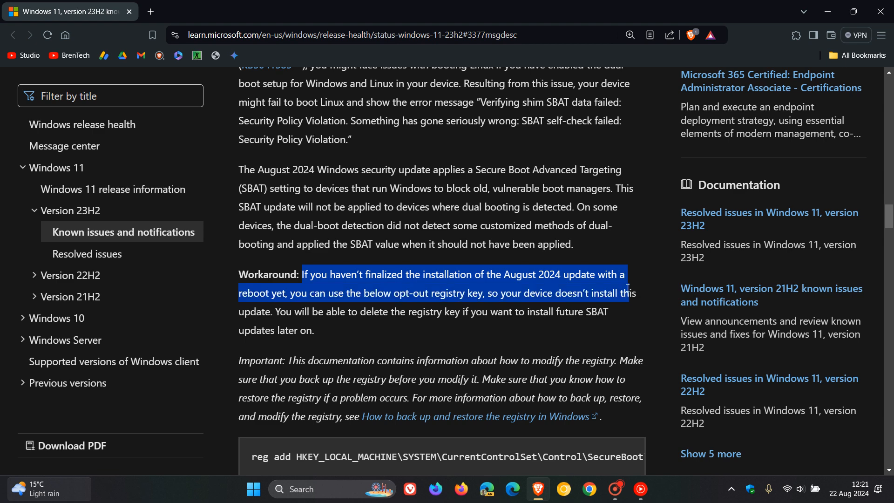
{"action": "mouse_move", "coordinate": [633, 305]}
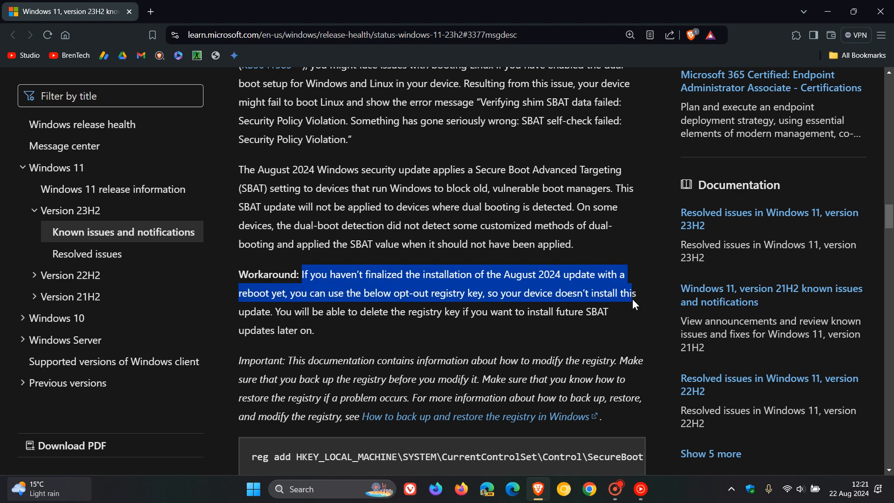
{"action": "left_click_drag", "start_coordinate": [634, 296], "coordinate": [609, 313]}
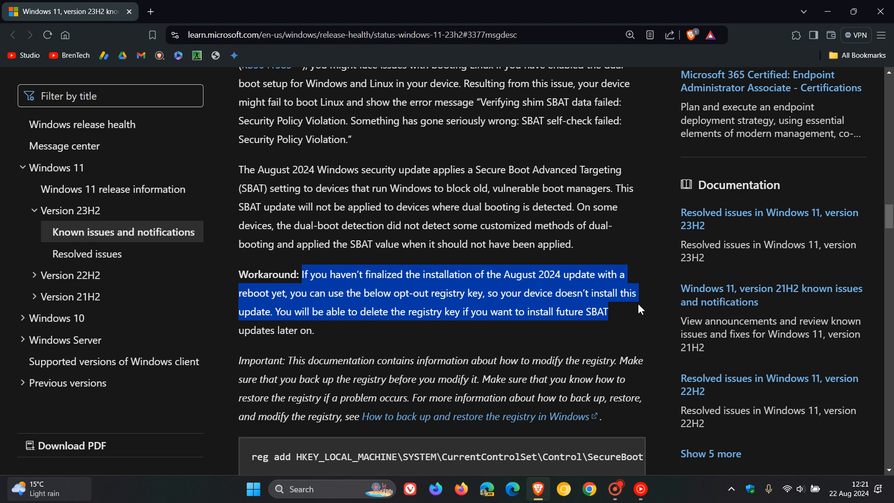
{"action": "mouse_move", "coordinate": [631, 316]}
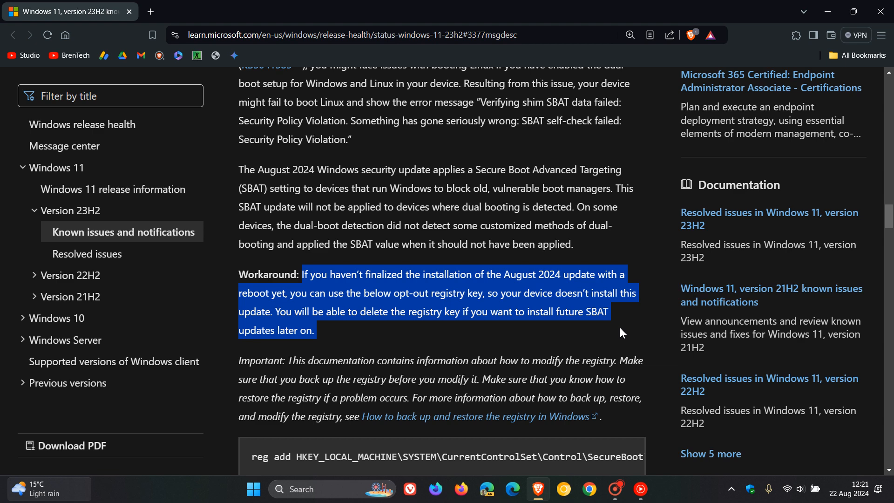
{"action": "mouse_move", "coordinate": [653, 324]}
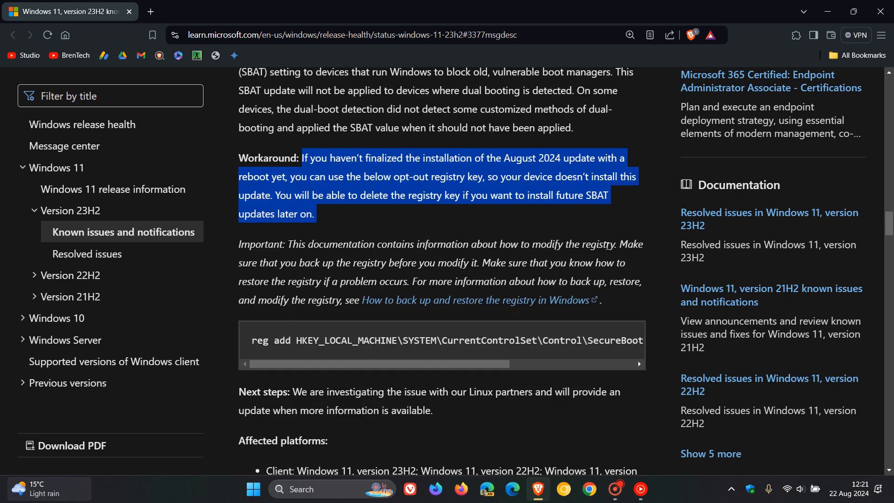
{"action": "mouse_move", "coordinate": [648, 220]}
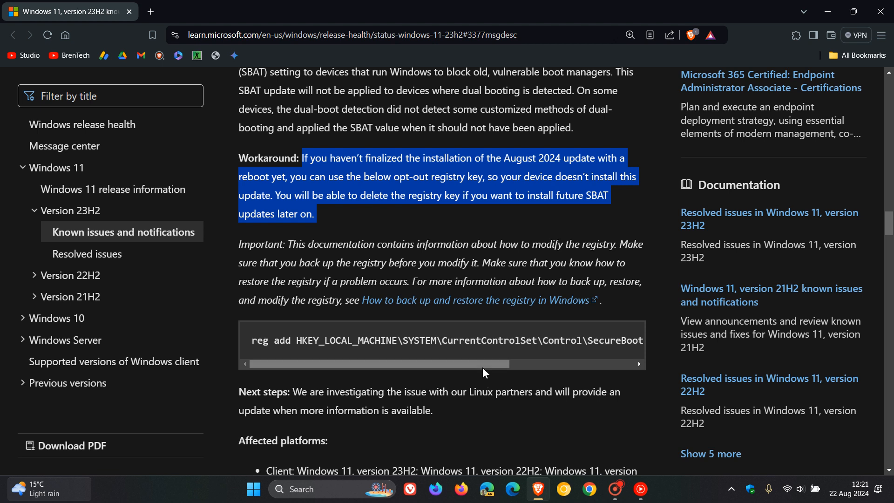
{"action": "mouse_move", "coordinate": [285, 323]}
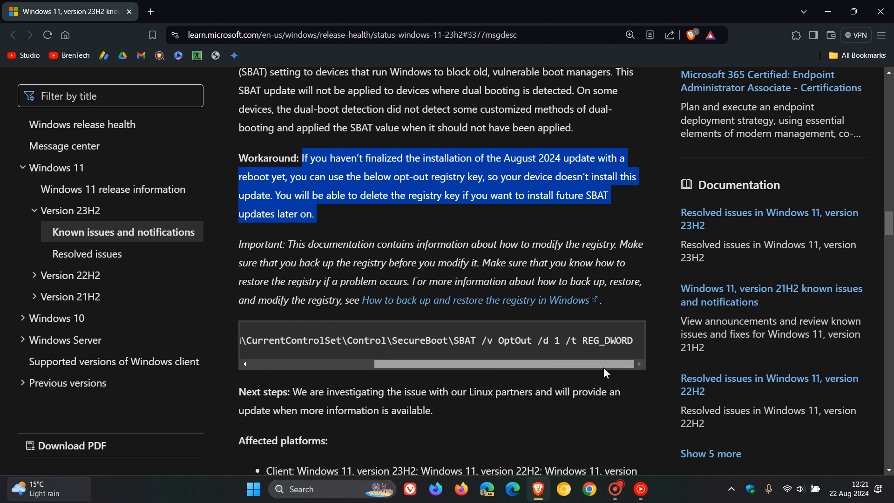
{"action": "mouse_move", "coordinate": [608, 374]}
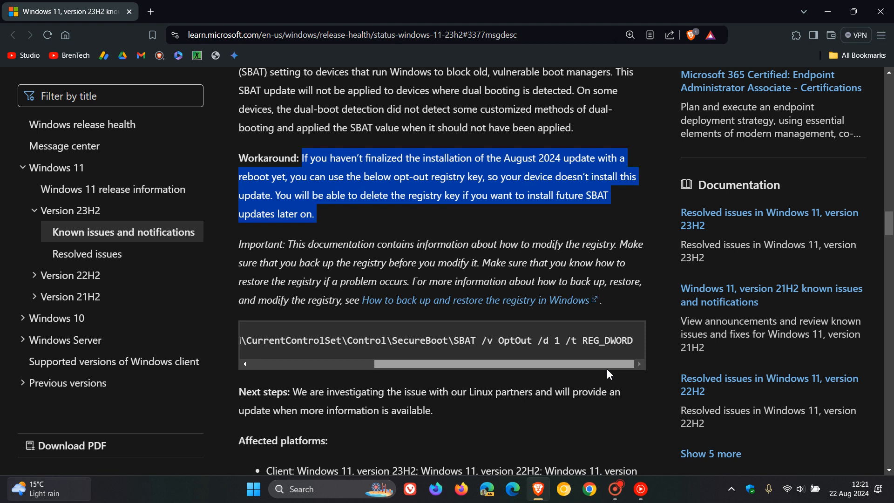
{"action": "mouse_move", "coordinate": [395, 237]}
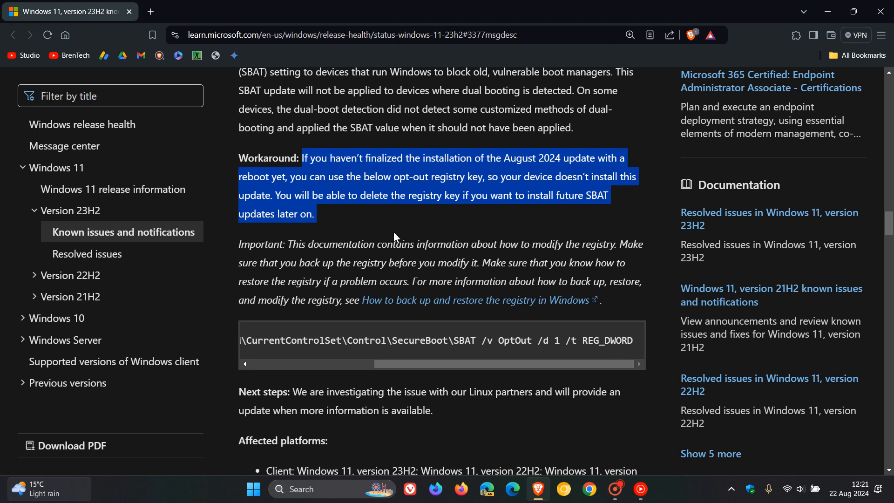
{"action": "mouse_move", "coordinate": [477, 192]}
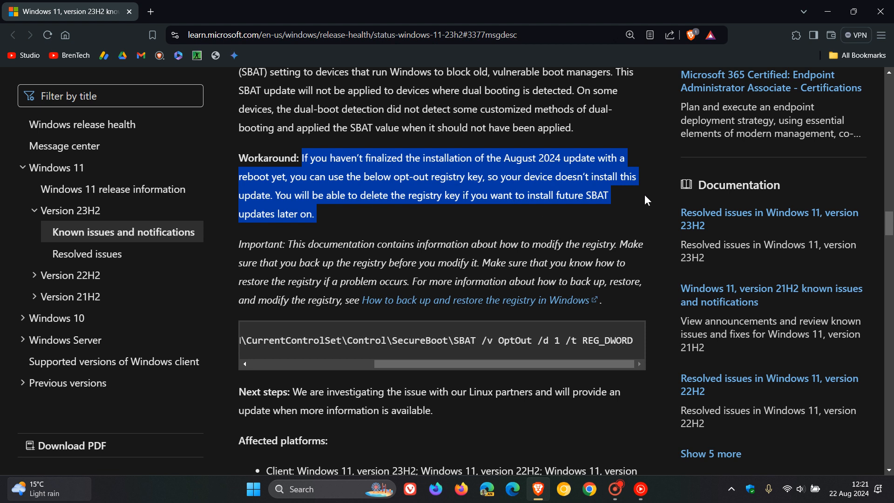
{"action": "mouse_move", "coordinate": [657, 235]}
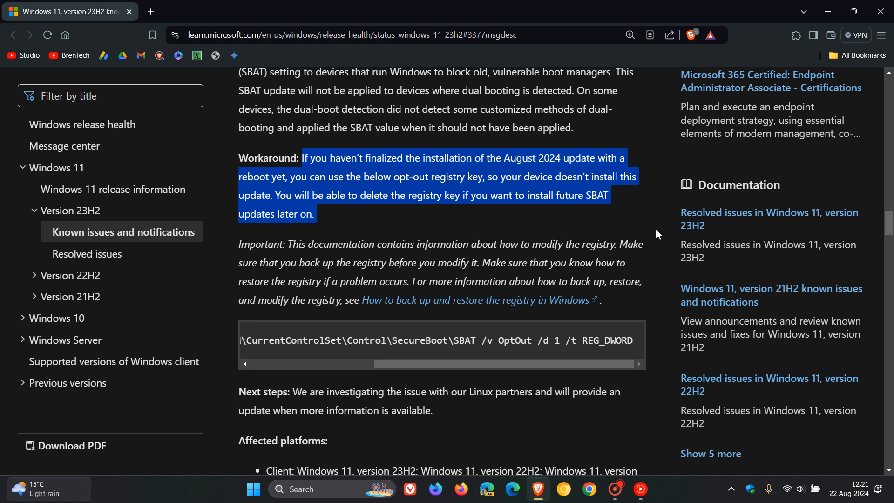
Scroll down to show the Next steps and Affected platforms list (Windows 11, Windows 10, Windows Server).
{"action": "scroll", "scroll_direction": "down", "scroll_amount": 3}
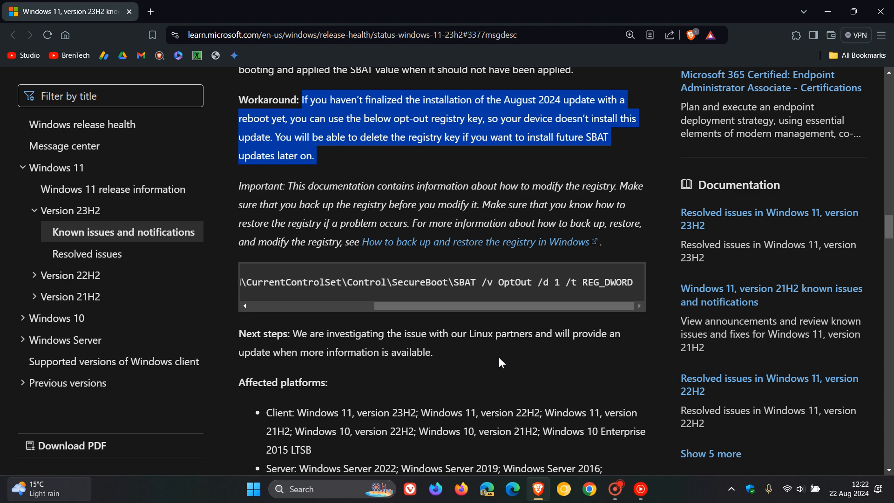
{"action": "mouse_move", "coordinate": [620, 353]}
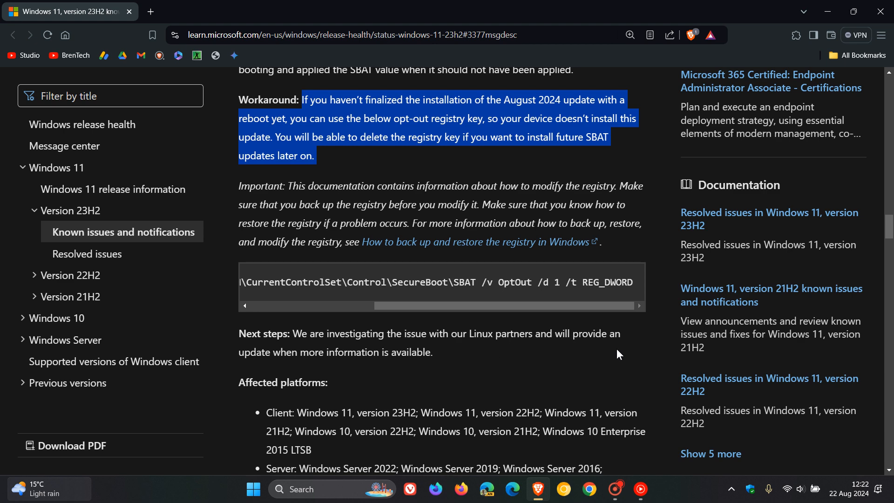
{"action": "scroll", "scroll_direction": "down", "scroll_amount": 3}
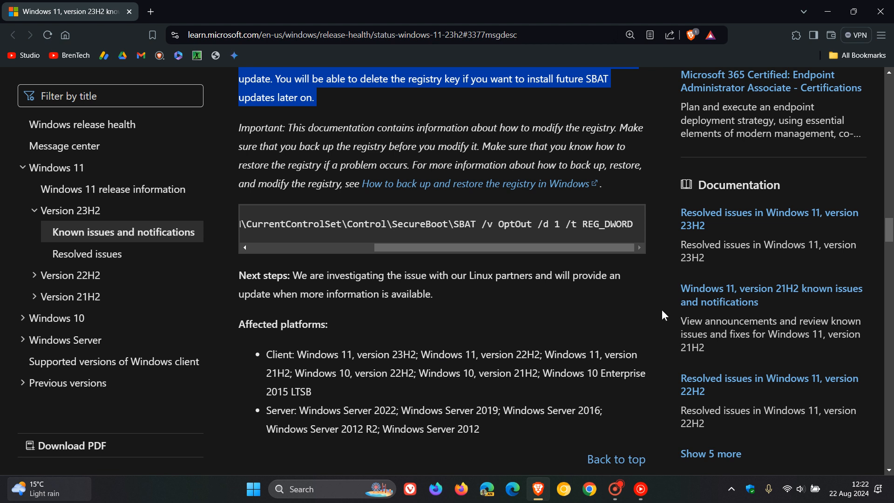
{"action": "mouse_move", "coordinate": [541, 359]}
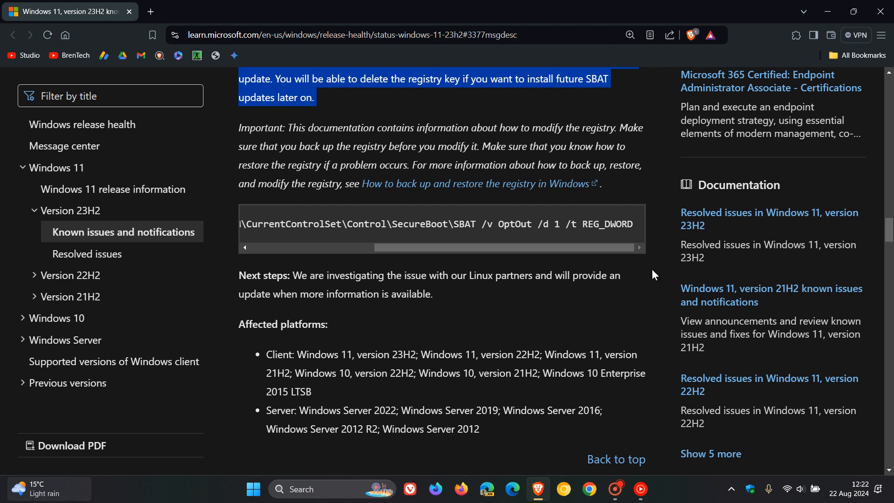
{"action": "mouse_move", "coordinate": [773, 59]}
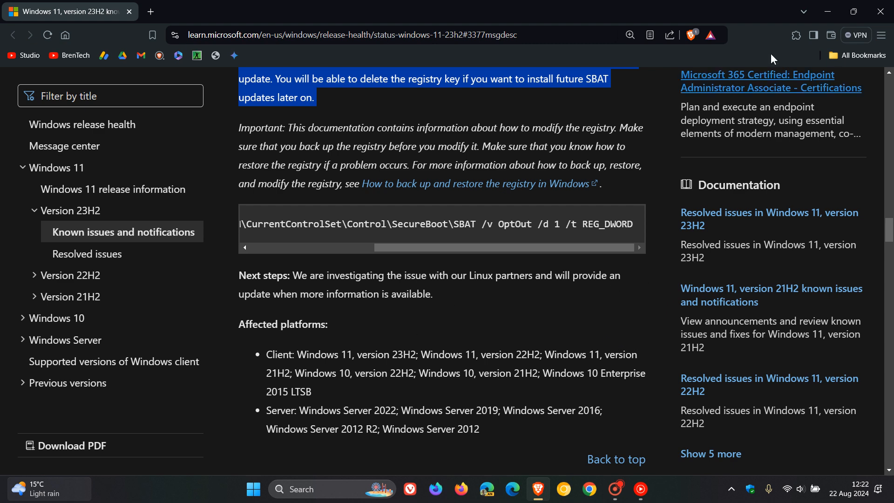